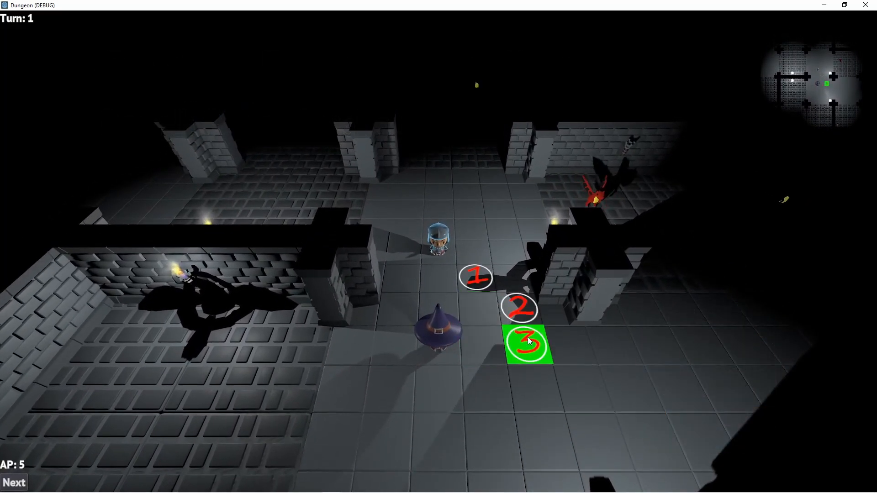
- Move the hero, wizard and knight along their numbered paths through the rooms
click(526, 344)
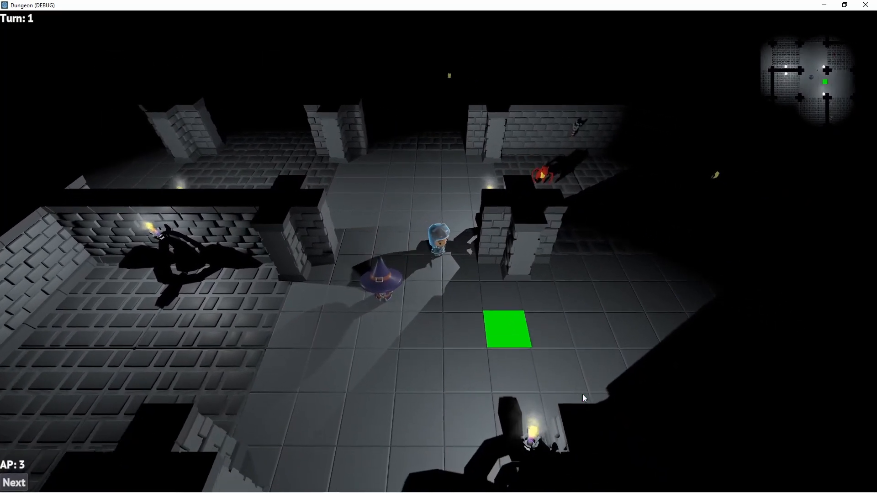
click(507, 327)
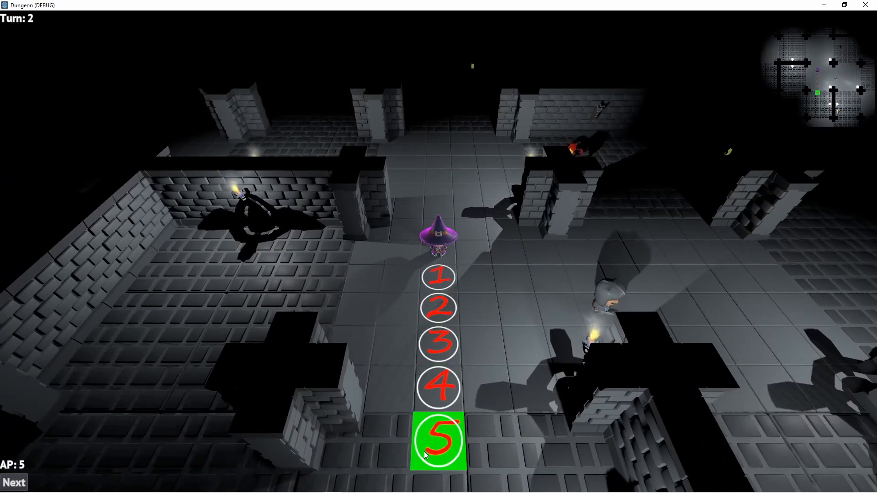
click(439, 441)
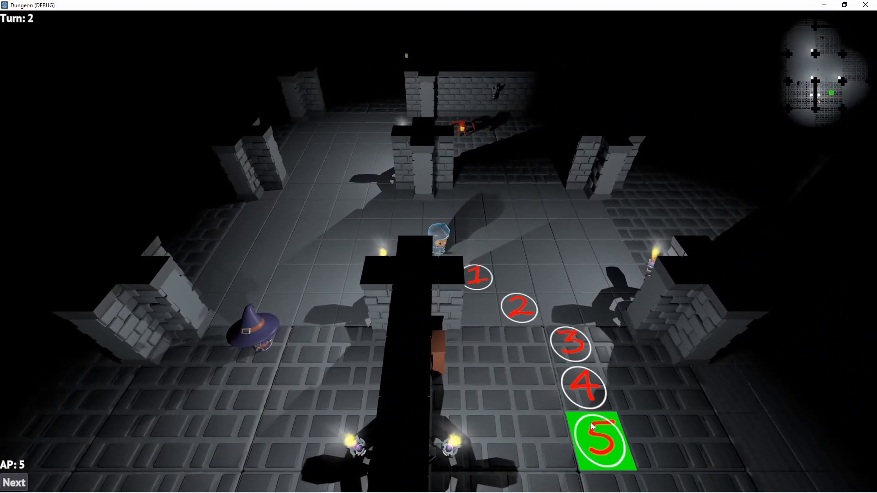
click(601, 440)
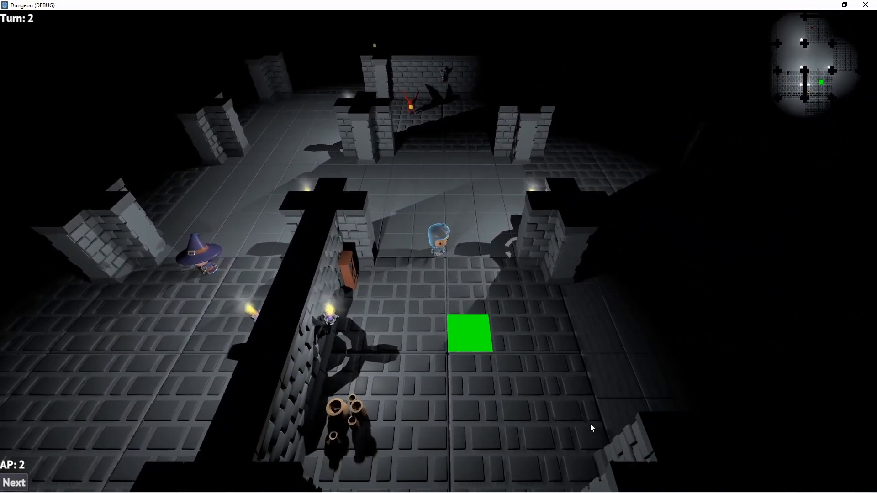
- Advance turns with Next, moving the heroes and knight onward until turn 4
click(13, 483)
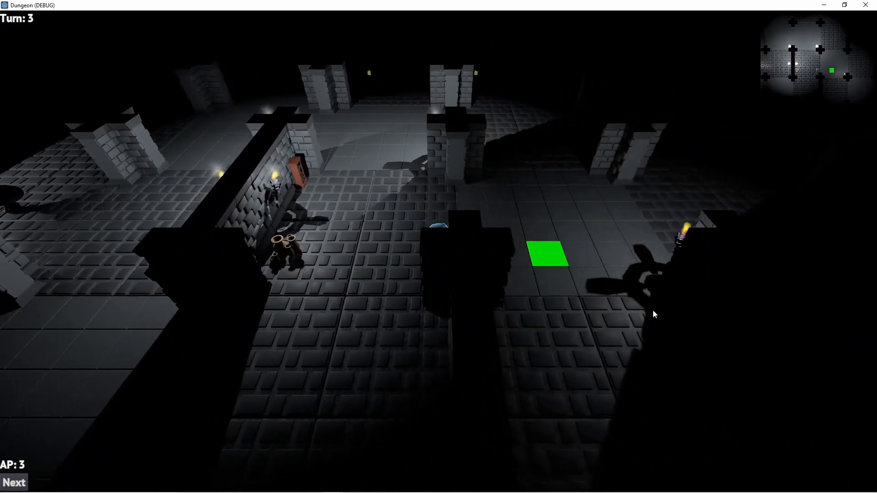
click(13, 482)
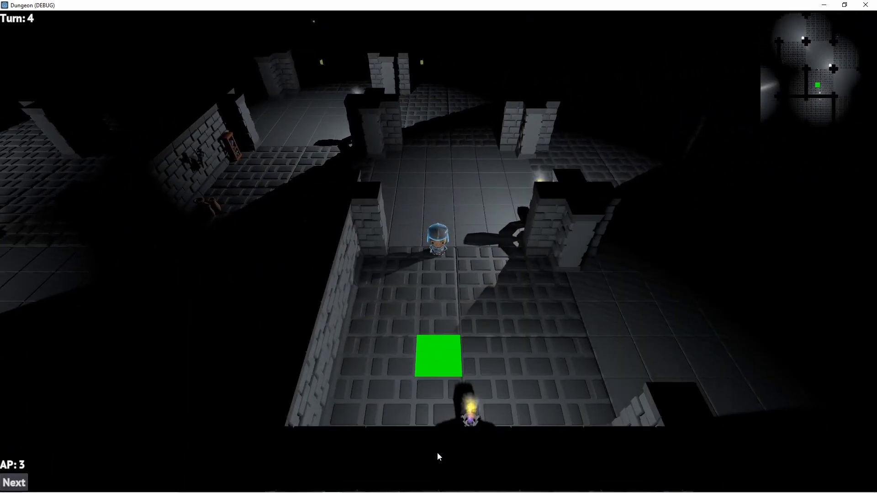
click(14, 482)
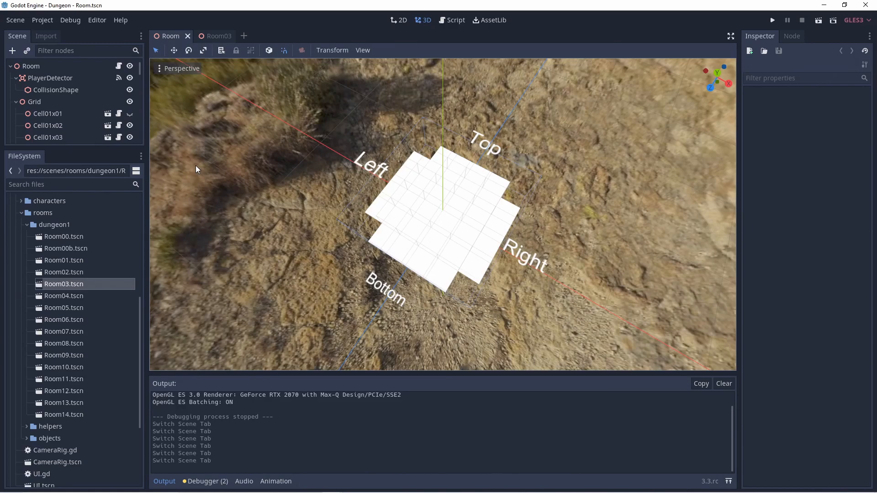
mouse_move(297, 185)
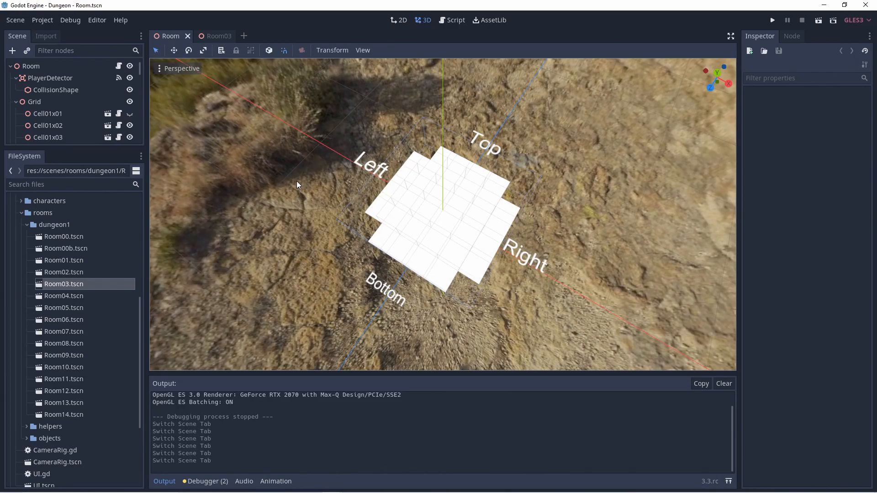
- Check the base Room root's variables, then Room03's Open Sides Right/Bottom and Weight 2
click(31, 66)
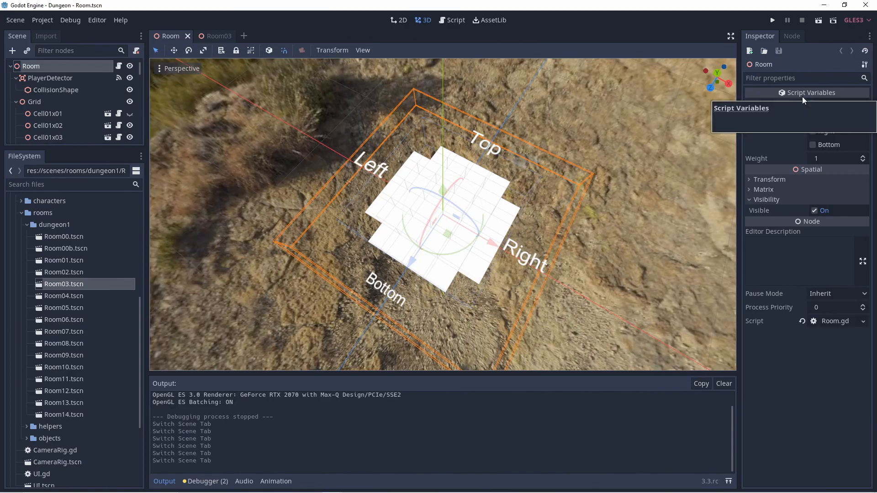
click(210, 36)
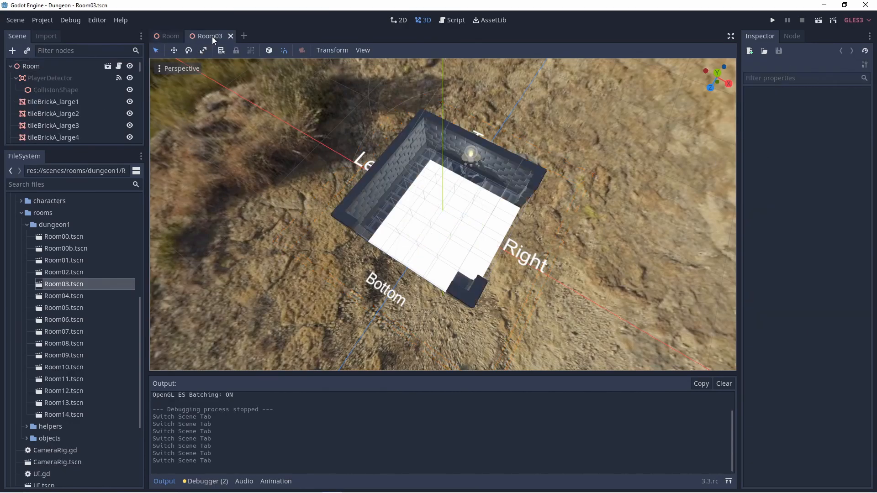
click(31, 66)
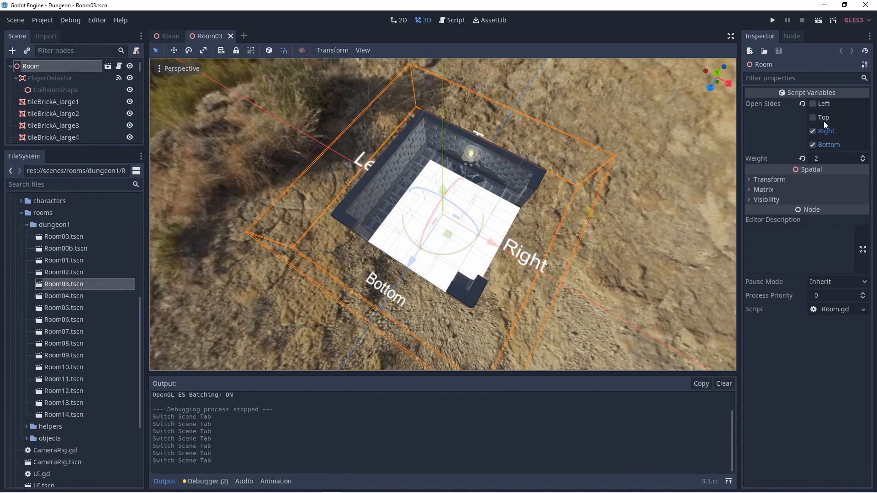
mouse_move(530, 270)
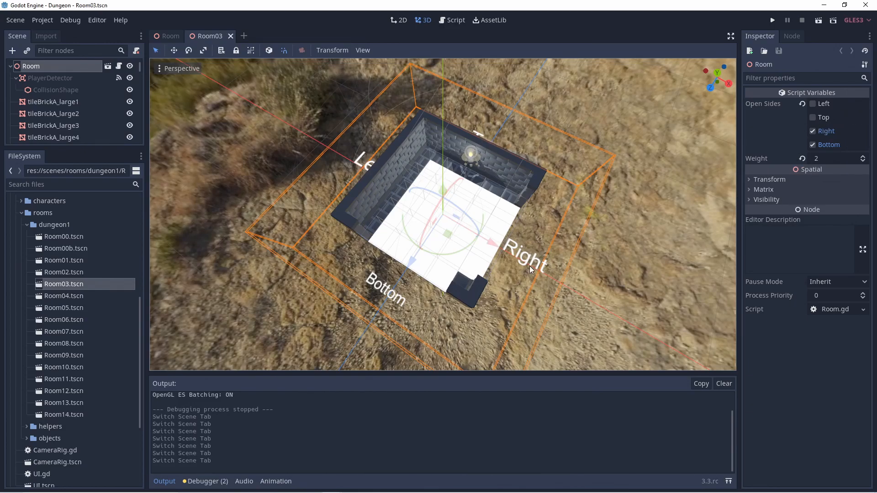
click(772, 19)
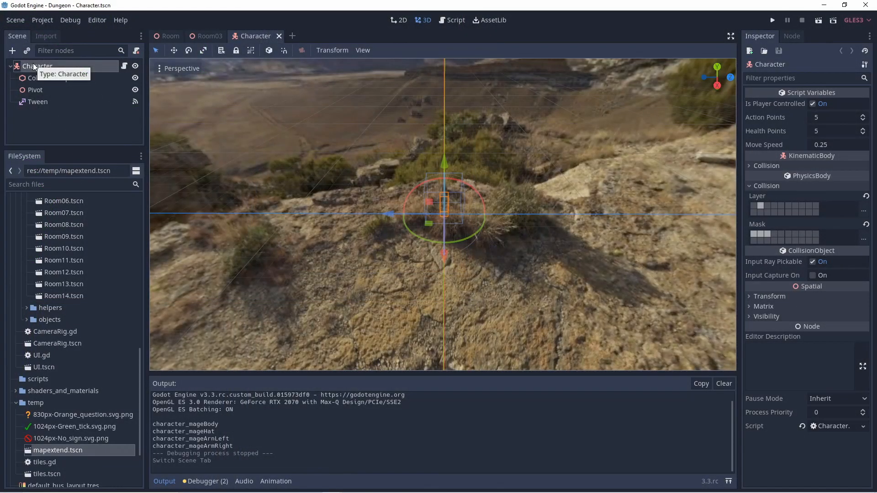
- Check the Character's box collision shape, then reselect the Character root node
click(51, 78)
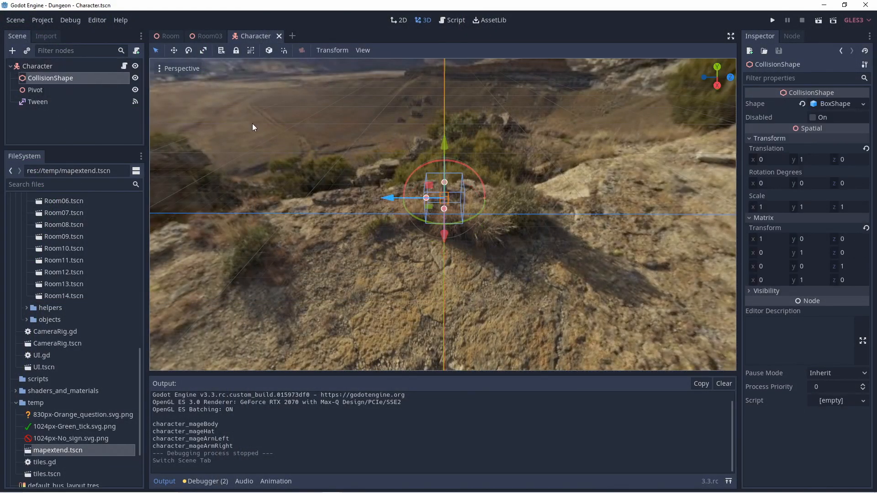
click(37, 66)
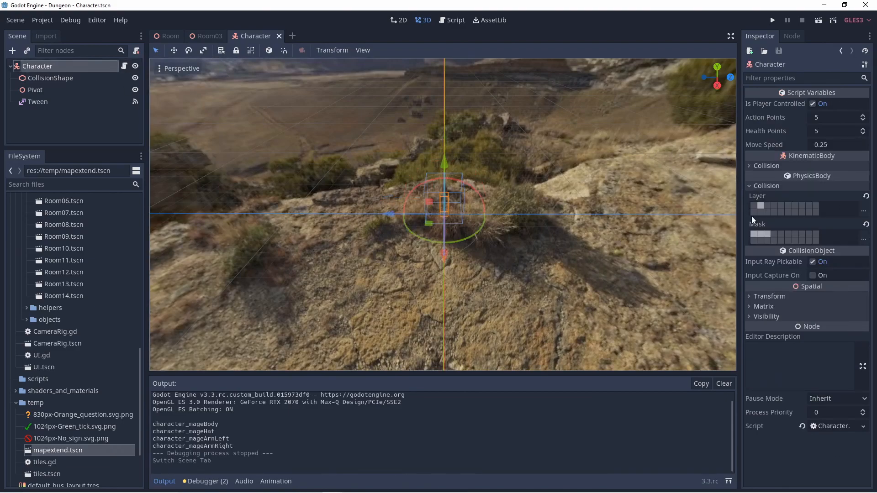
mouse_move(761, 206)
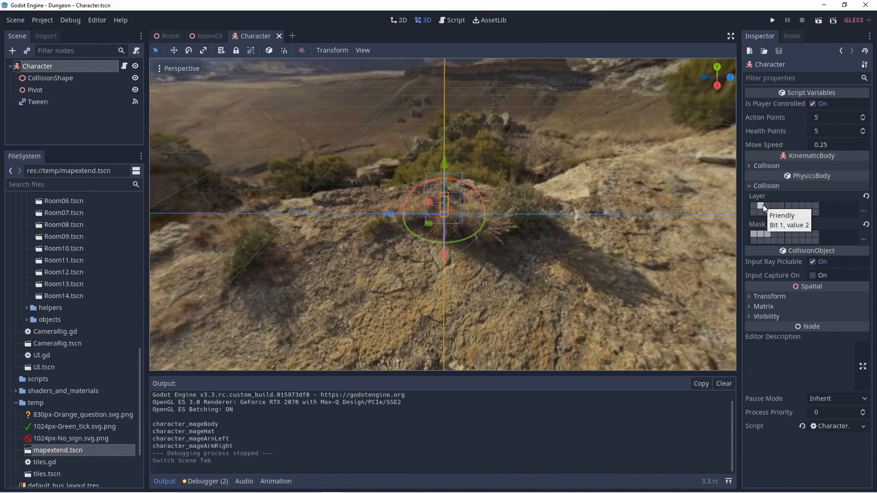
mouse_move(196, 84)
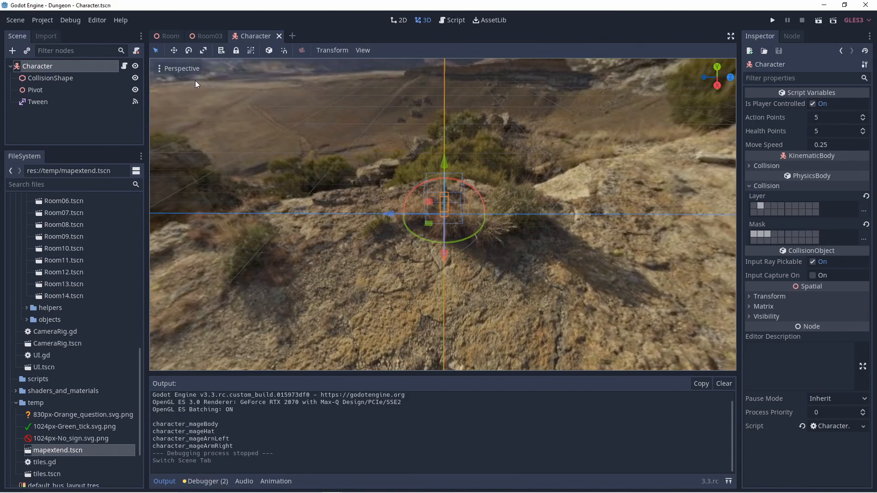
- In the Room scene, inspect PlayerDetector's box CollisionShape and the area's settings
click(170, 36)
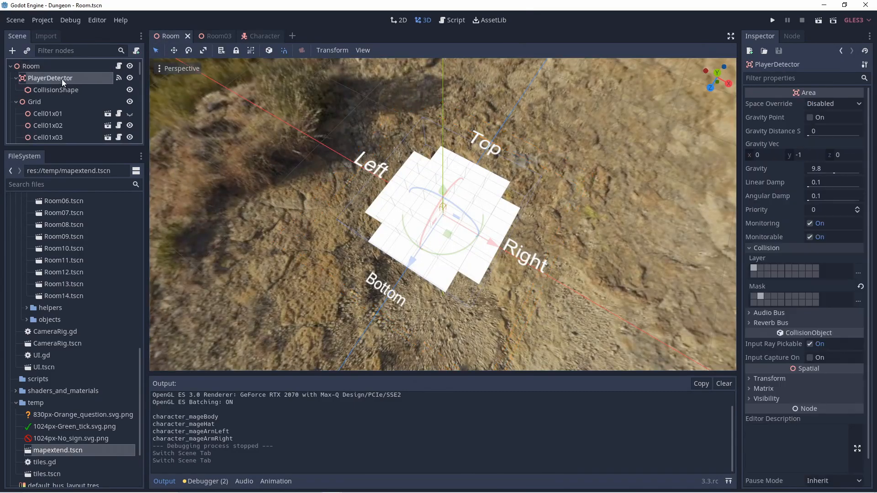
mouse_move(56, 89)
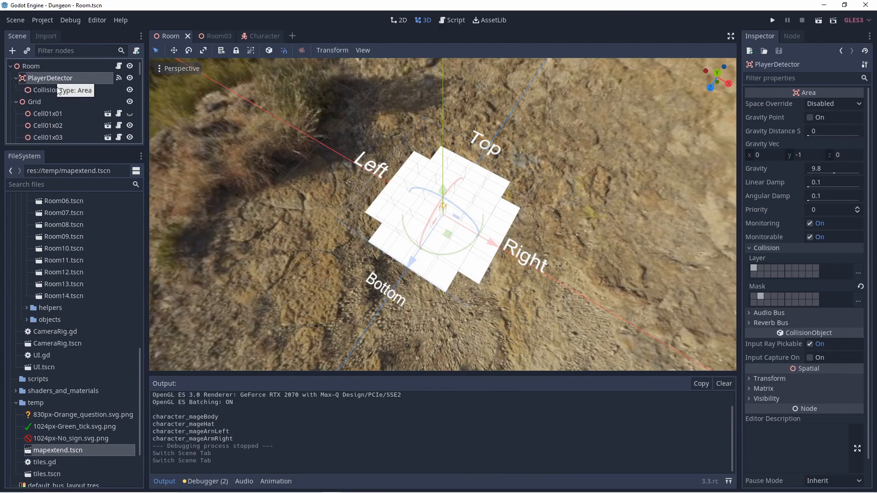
click(55, 90)
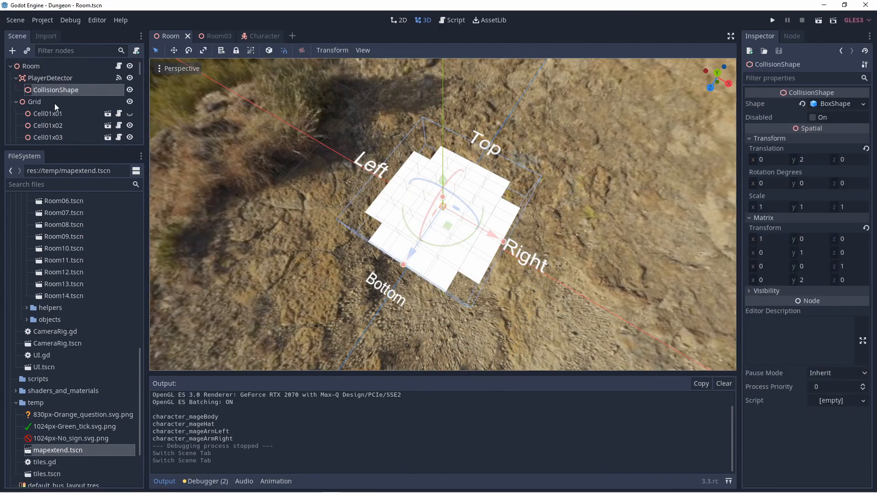
click(51, 77)
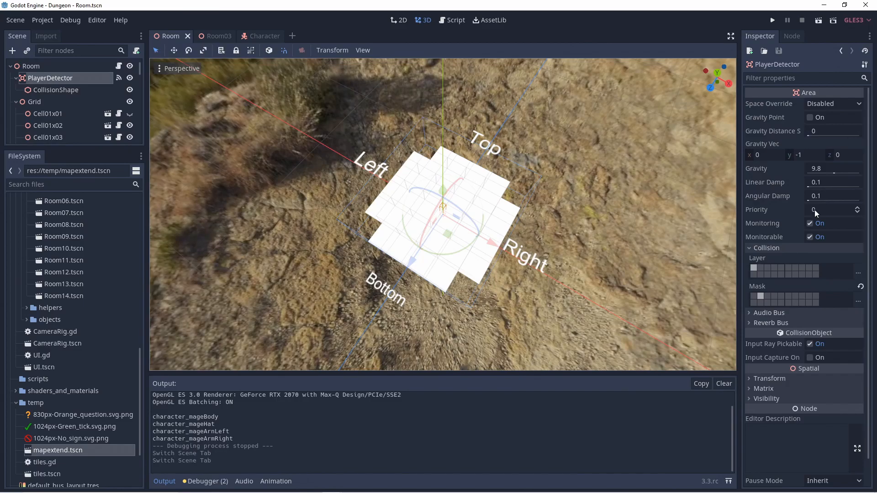
mouse_move(760, 297)
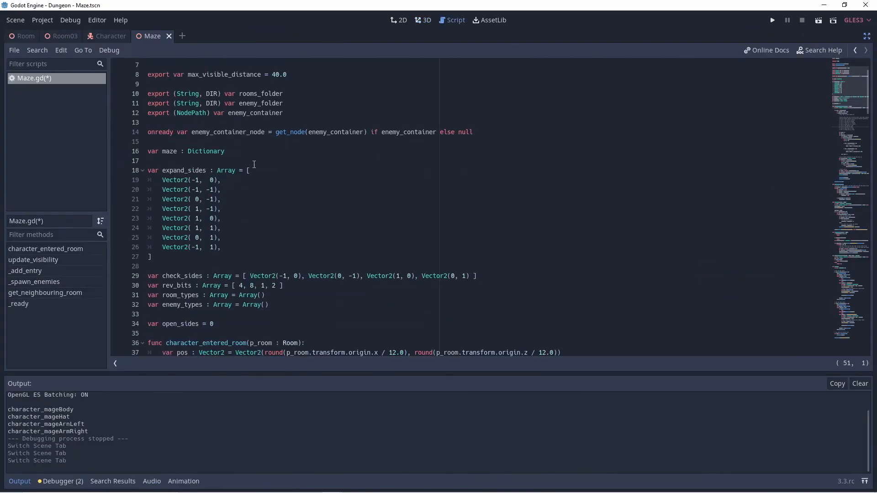
scroll(down, 3)
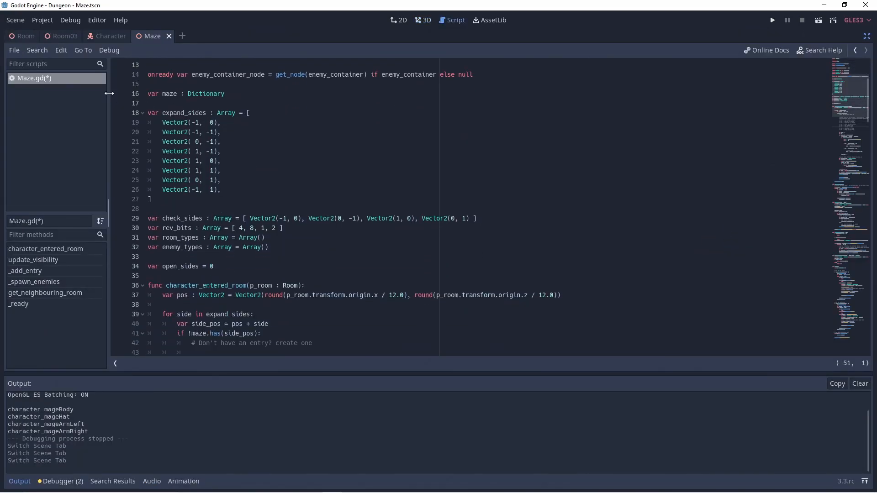
scroll(down, 3)
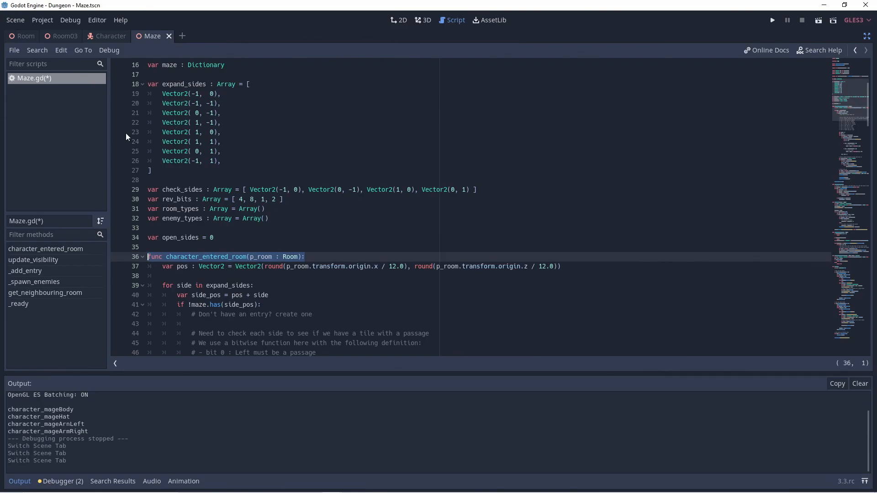
mouse_move(266, 287)
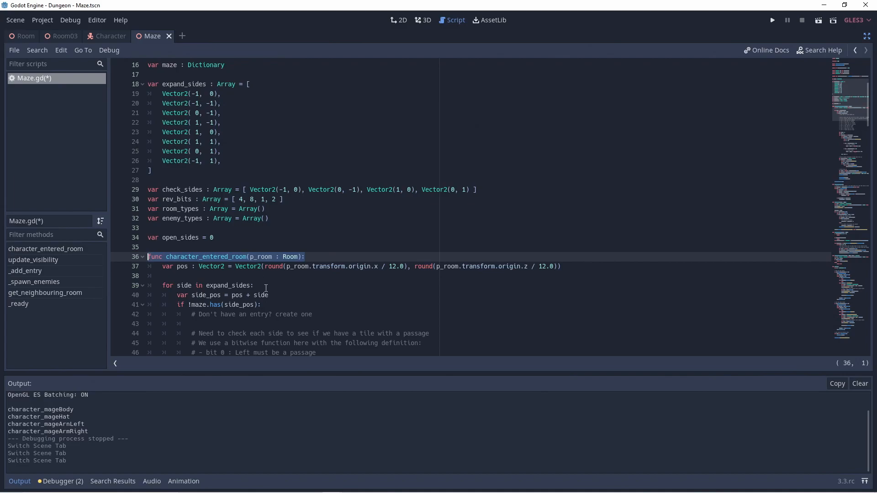
scroll(down, 3)
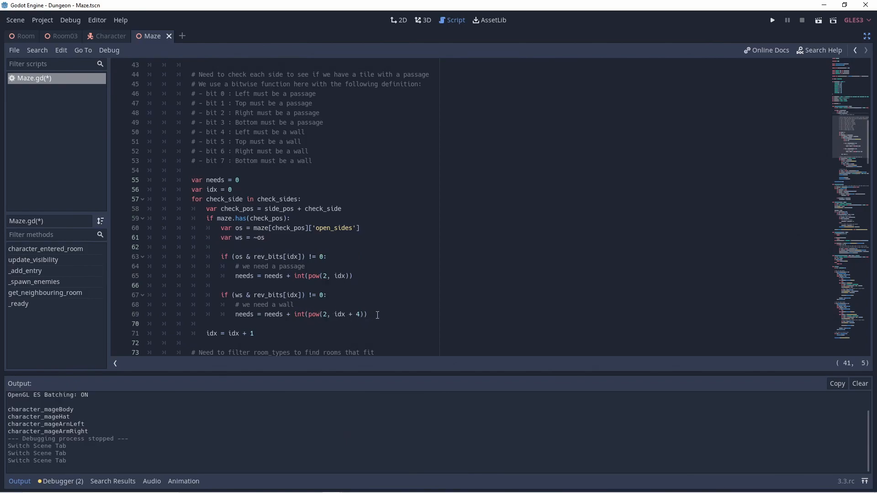
drag(376, 315, 111, 179)
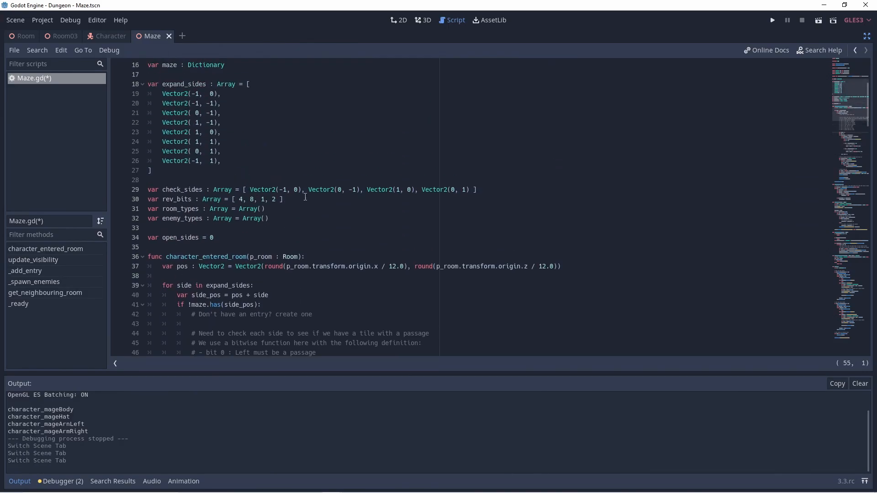
click(134, 189)
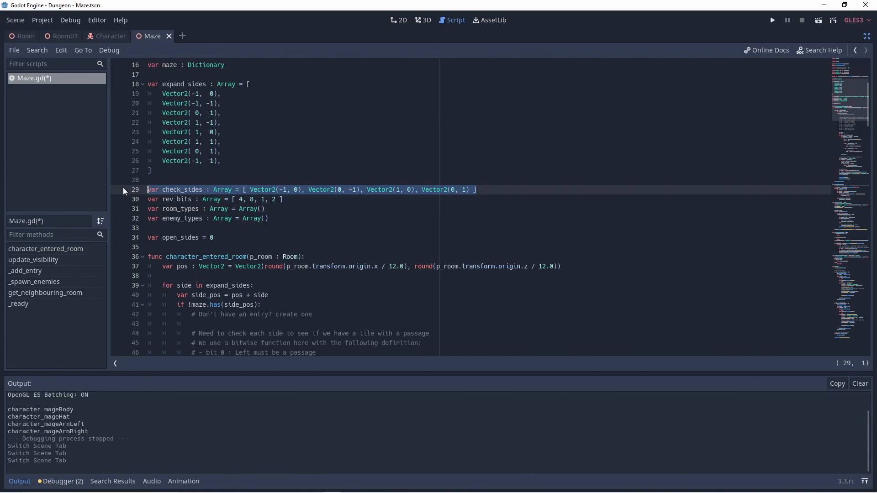
scroll(down, 3)
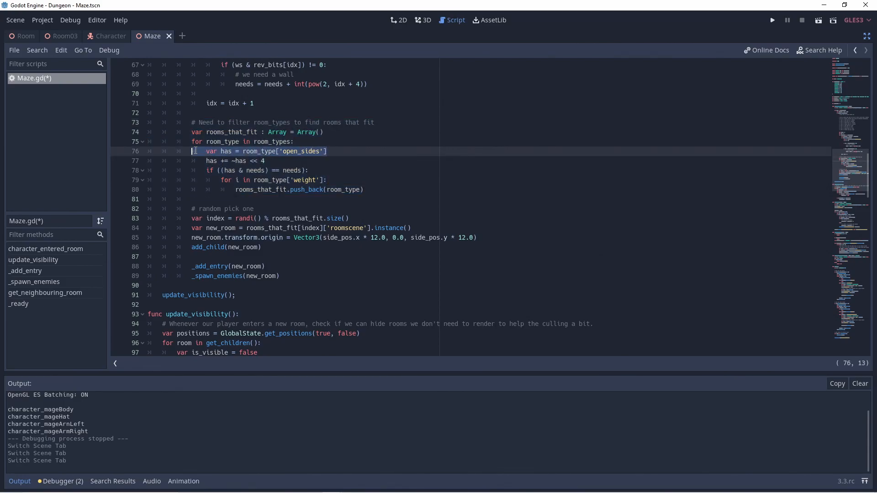
- Run the dungeon project from the editor to test the room generation
click(212, 160)
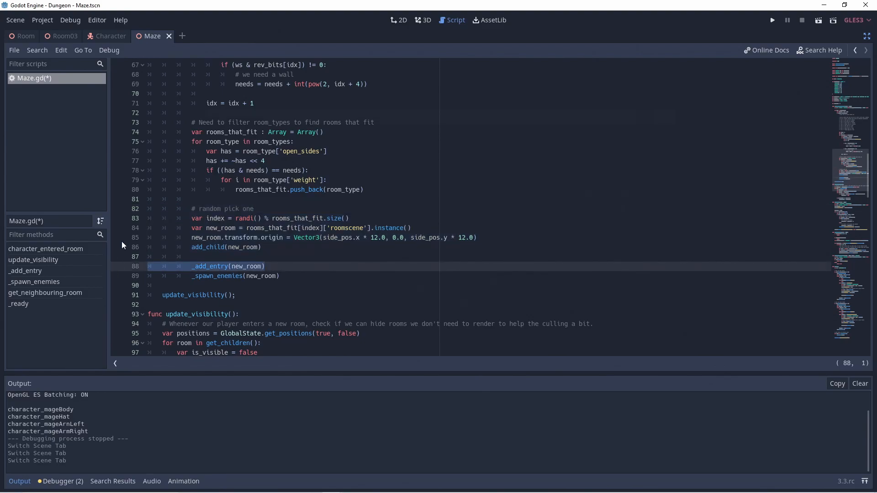
click(772, 19)
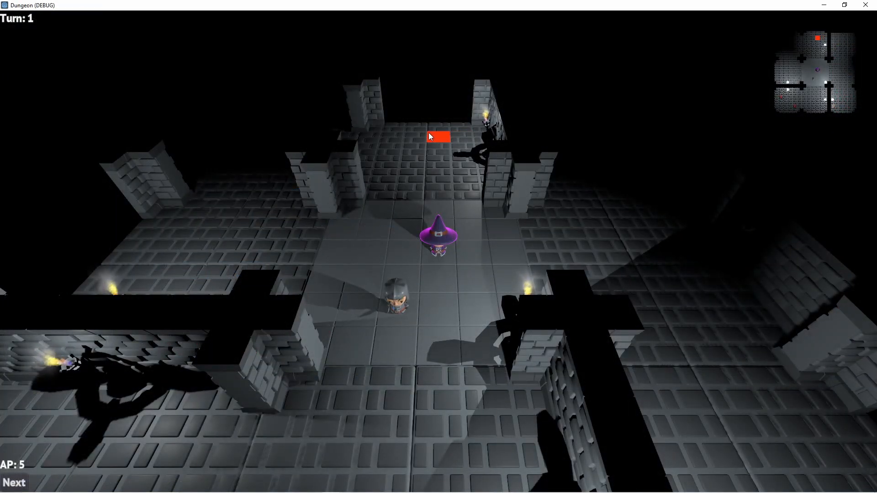
- Move the wizard one tile north into the next room, then pass to the knight
click(438, 136)
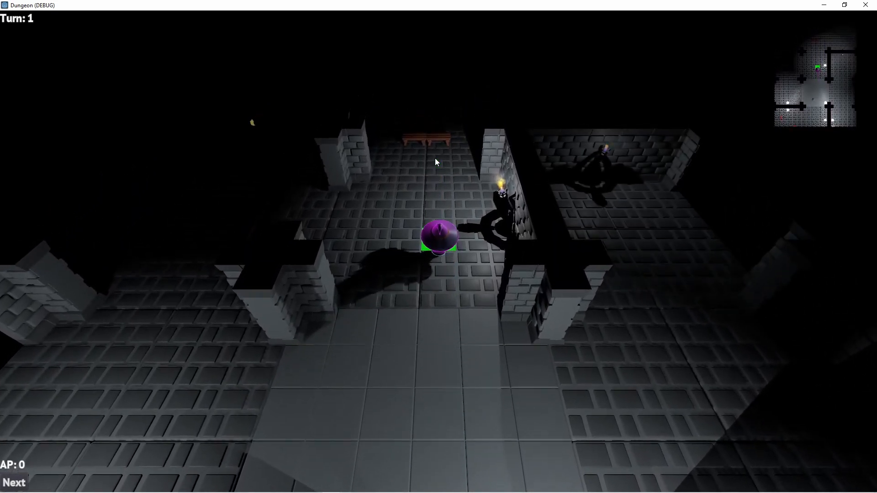
click(14, 482)
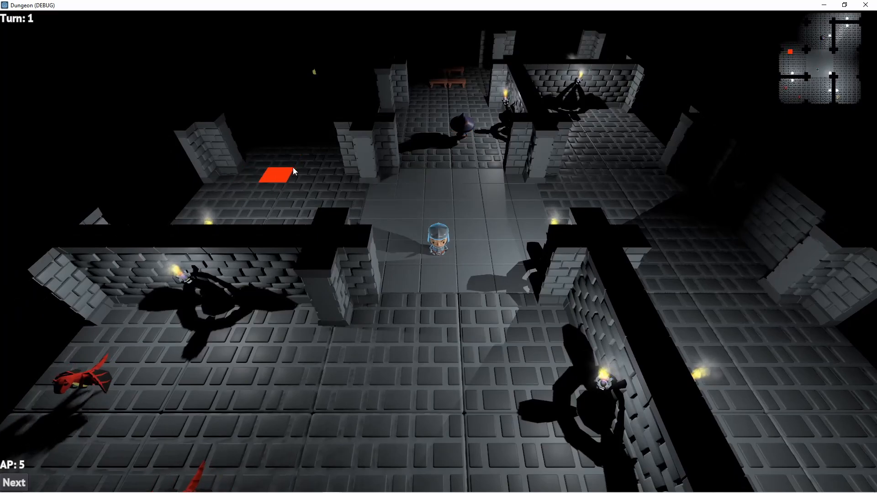